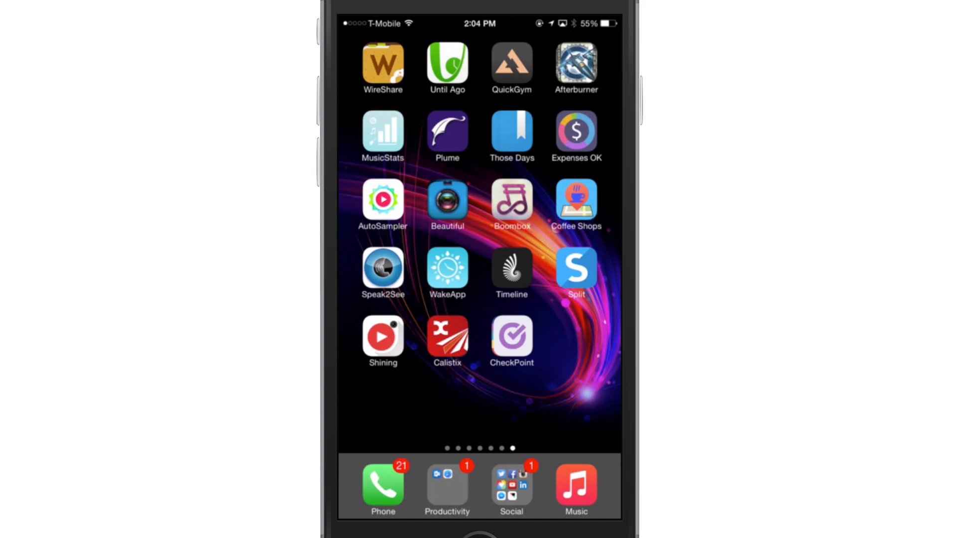
Launch CheckPoint so the Pavilions and Trader Joe's reminder lists show
{"action": "left_click", "coordinate": [511, 337]}
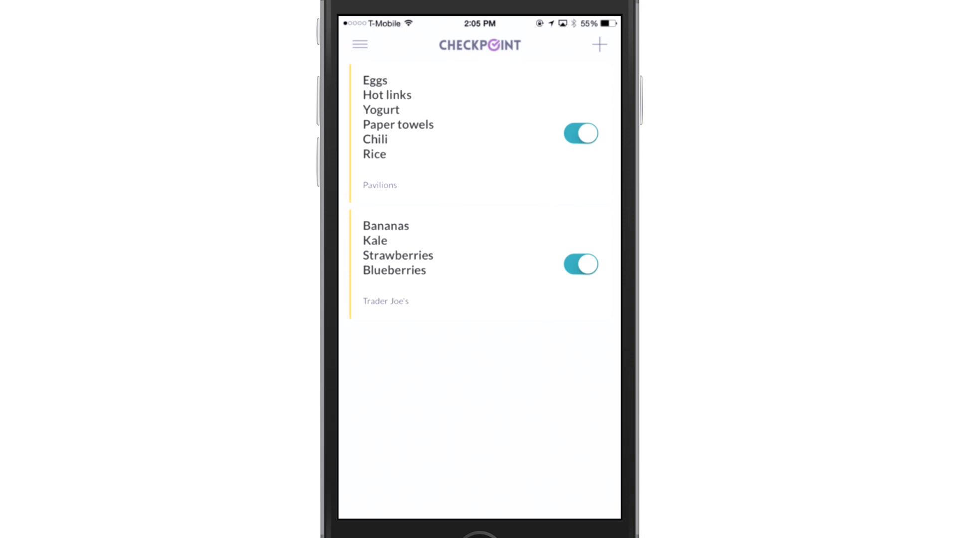
{"action": "left_click", "coordinate": [359, 44]}
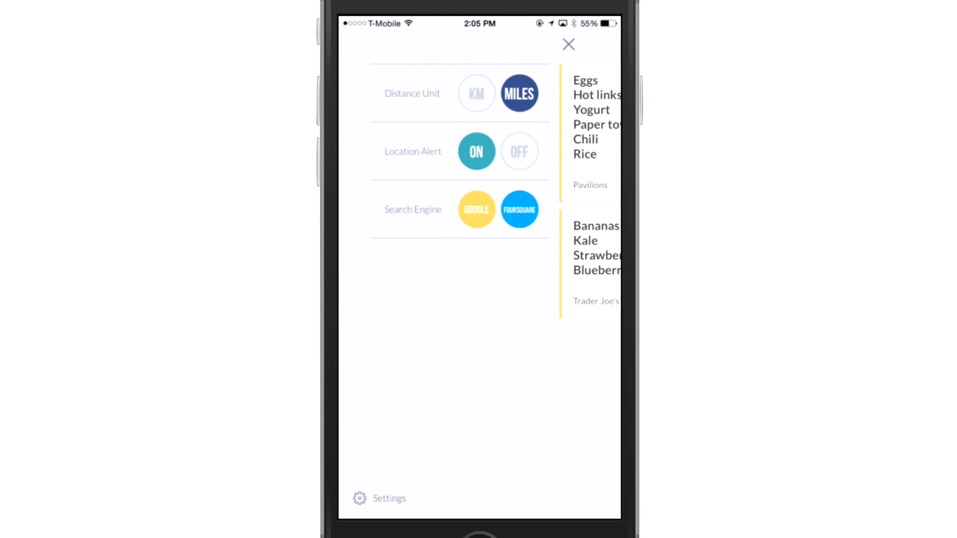
{"action": "left_click", "coordinate": [568, 44]}
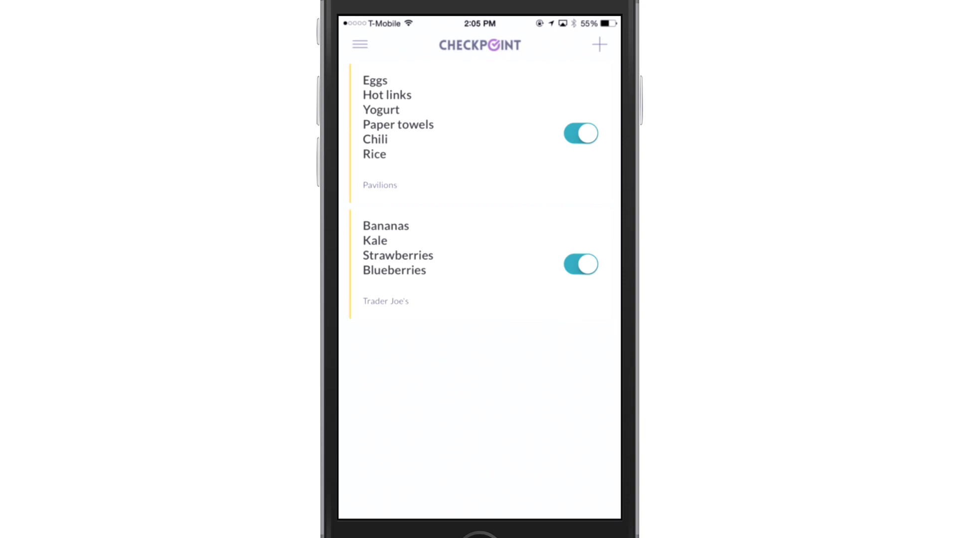
Start a new checkpoint whose description lists Milk, Sugar, Butter and Pie crust
{"action": "left_click", "coordinate": [598, 45]}
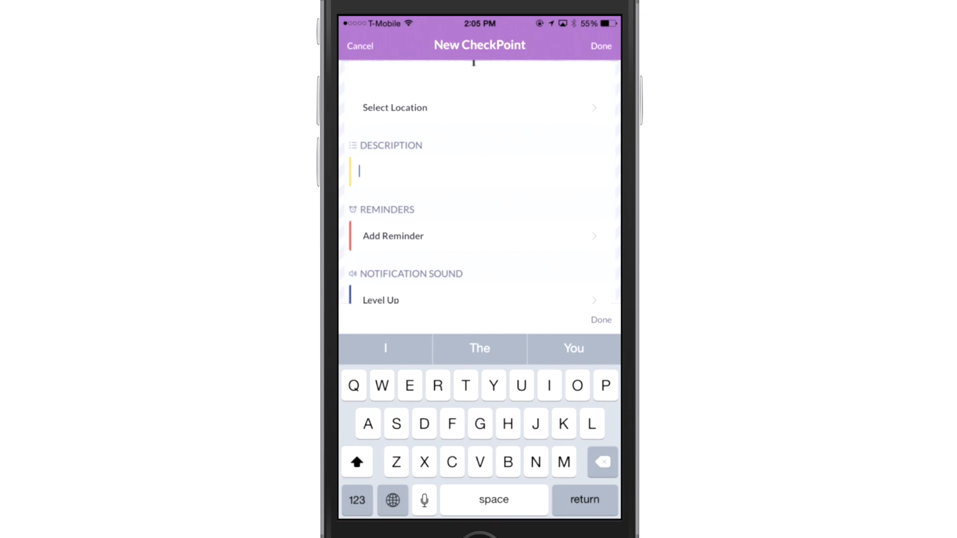
{"action": "type", "text": "Milk"}
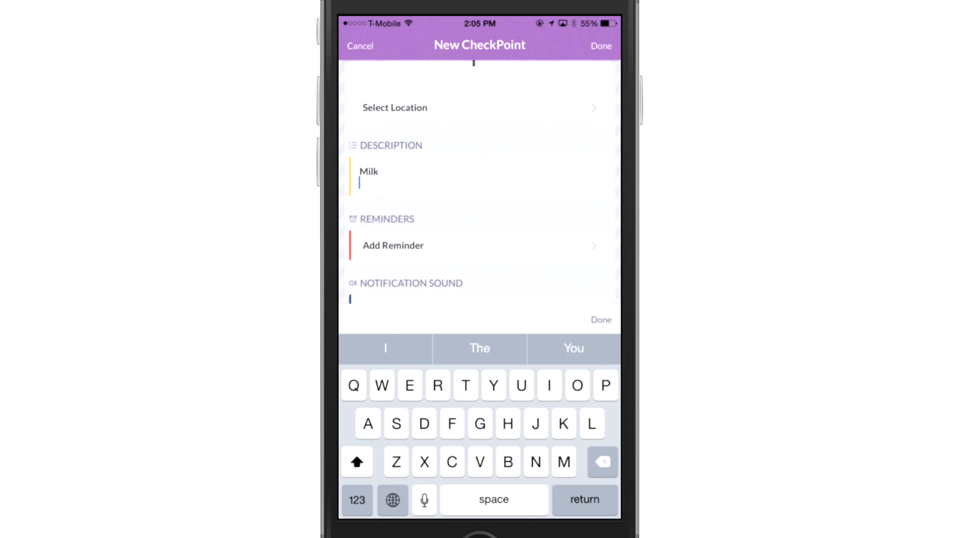
{"action": "type", "text": "Sugar"}
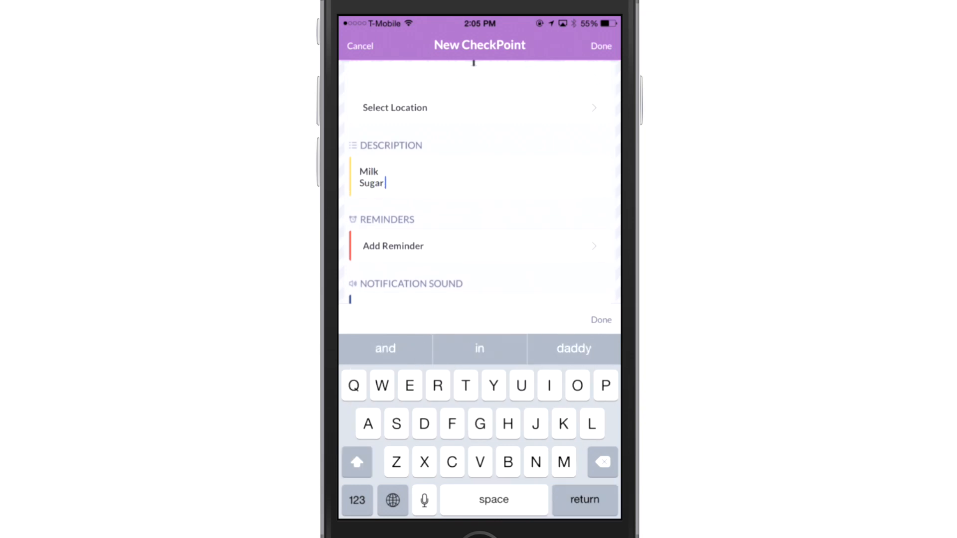
{"action": "type", "text": "Butter"}
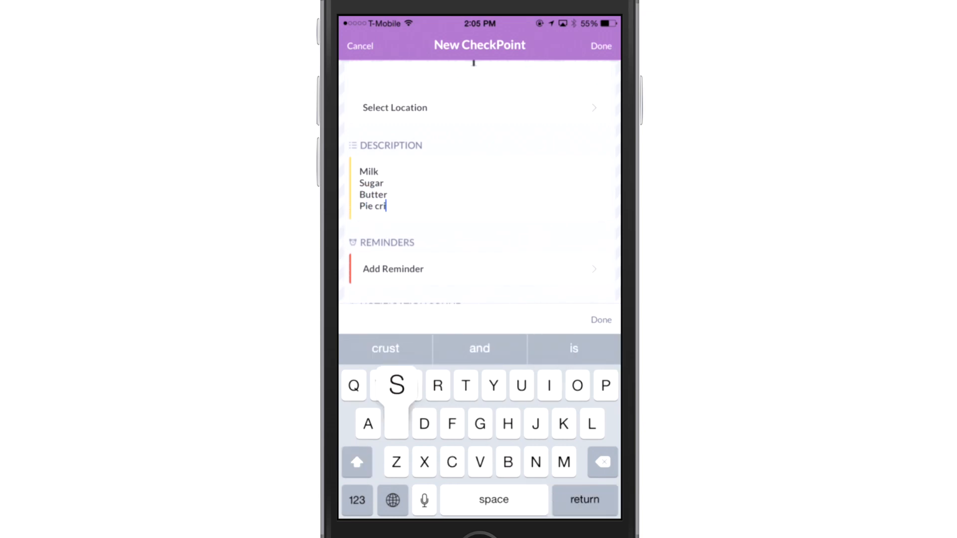
{"action": "left_click", "coordinate": [384, 348]}
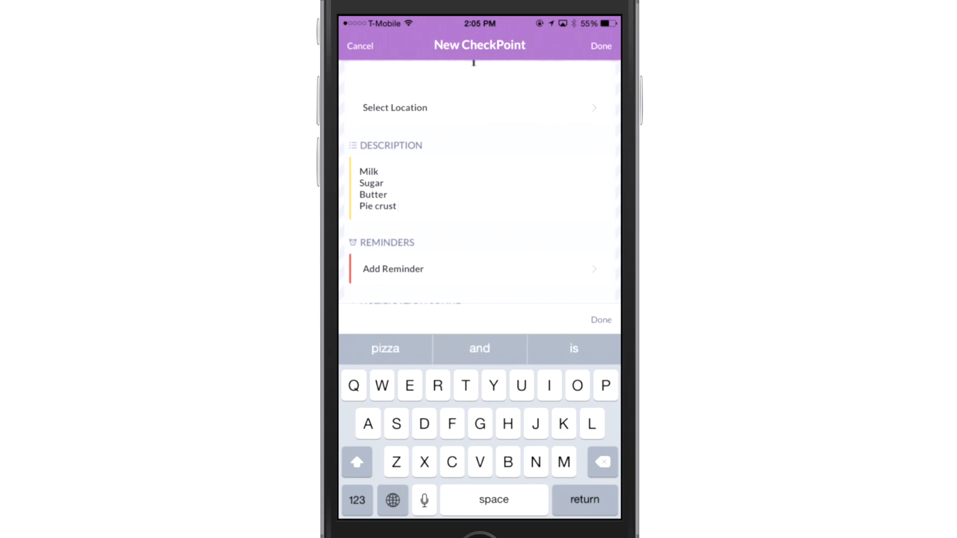
{"action": "scroll", "scroll_direction": "up", "scroll_amount": 3}
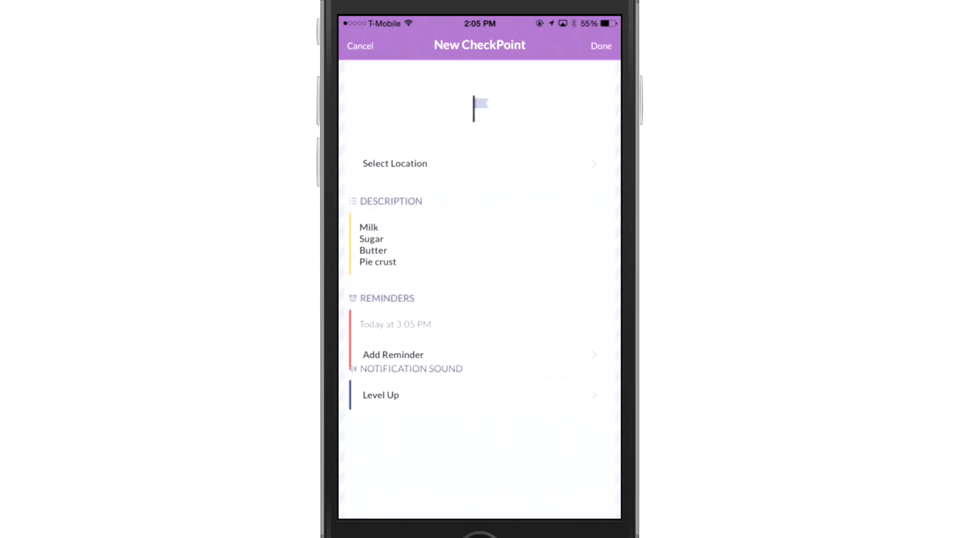
Remove the 3:05 PM time reminder from the new checkpoint
{"action": "left_click", "coordinate": [395, 324]}
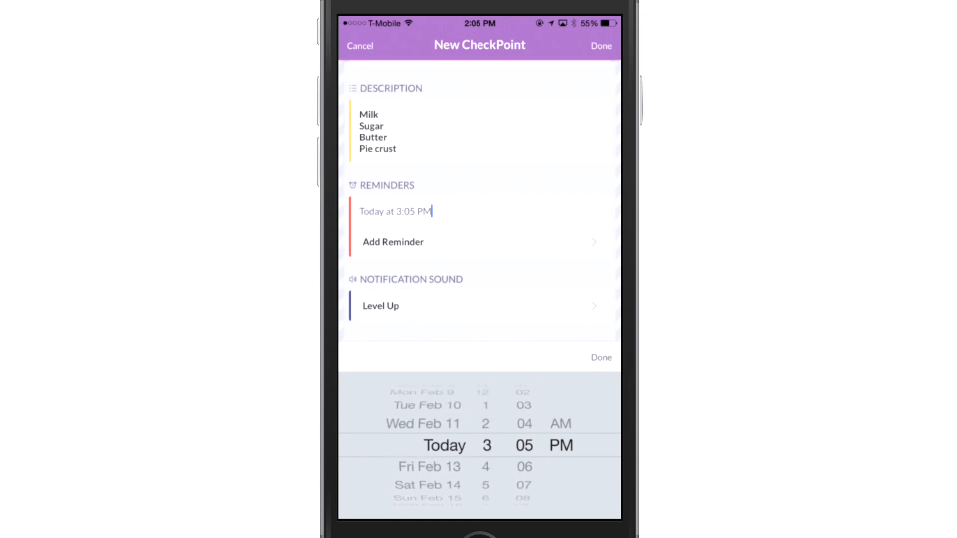
{"action": "left_click", "coordinate": [600, 356]}
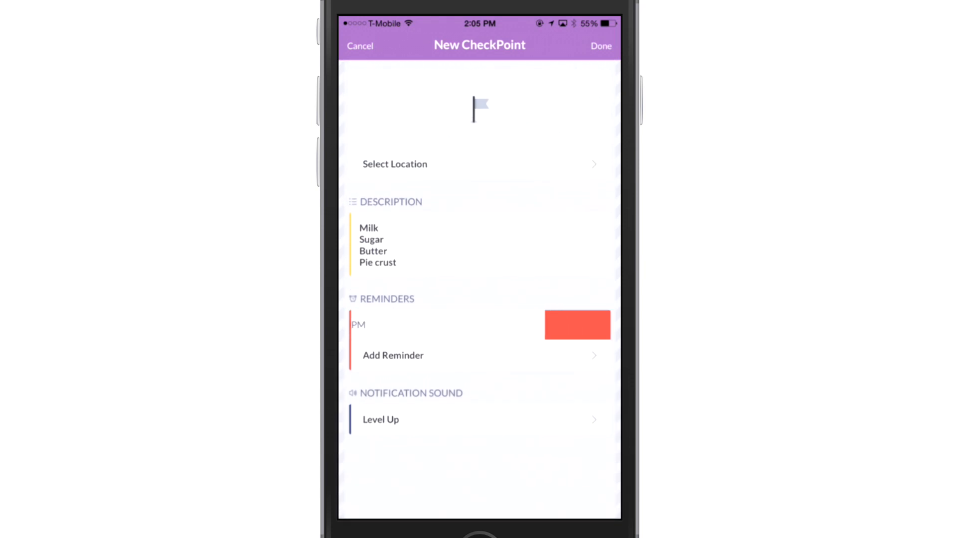
{"action": "left_click", "coordinate": [576, 324]}
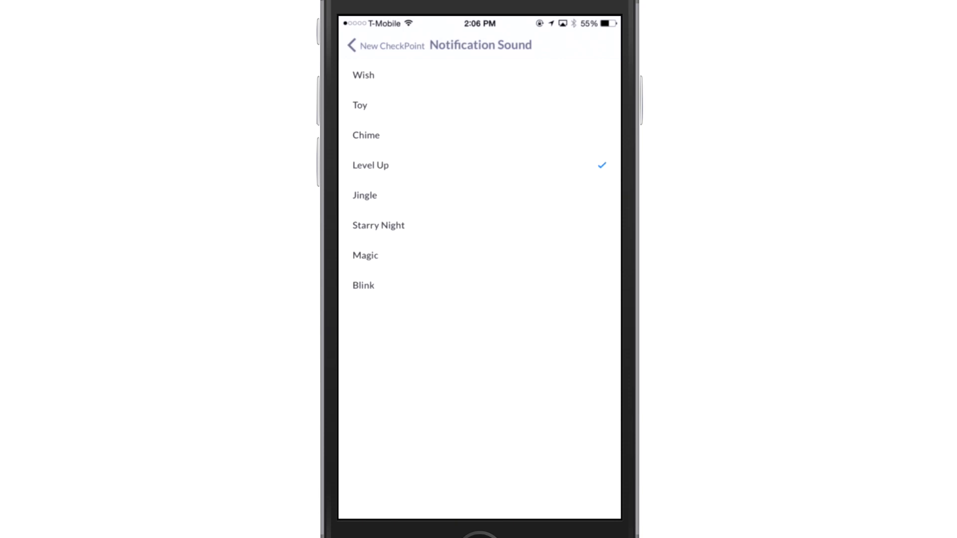
Keep Level Up as the sound and bring up the location choices
{"action": "left_click", "coordinate": [385, 46]}
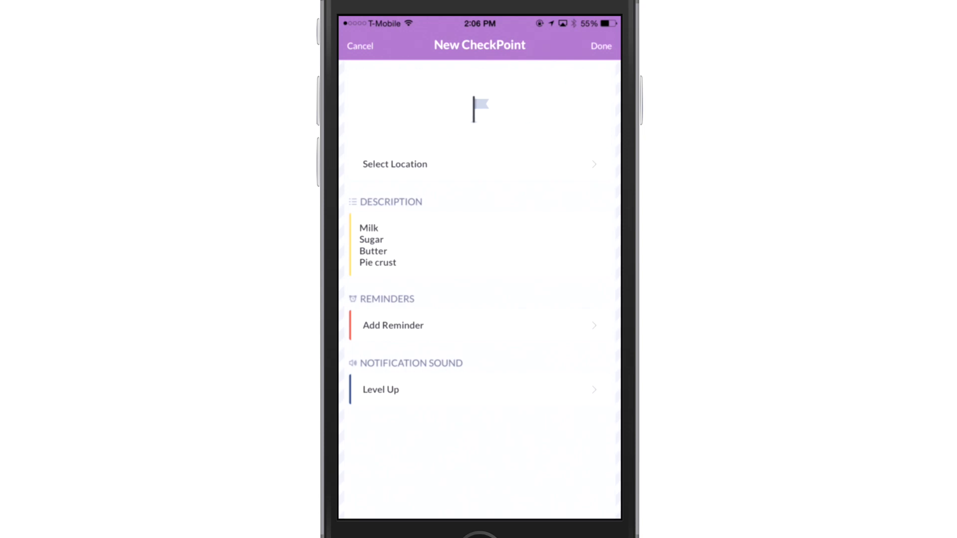
{"action": "left_click", "coordinate": [394, 163]}
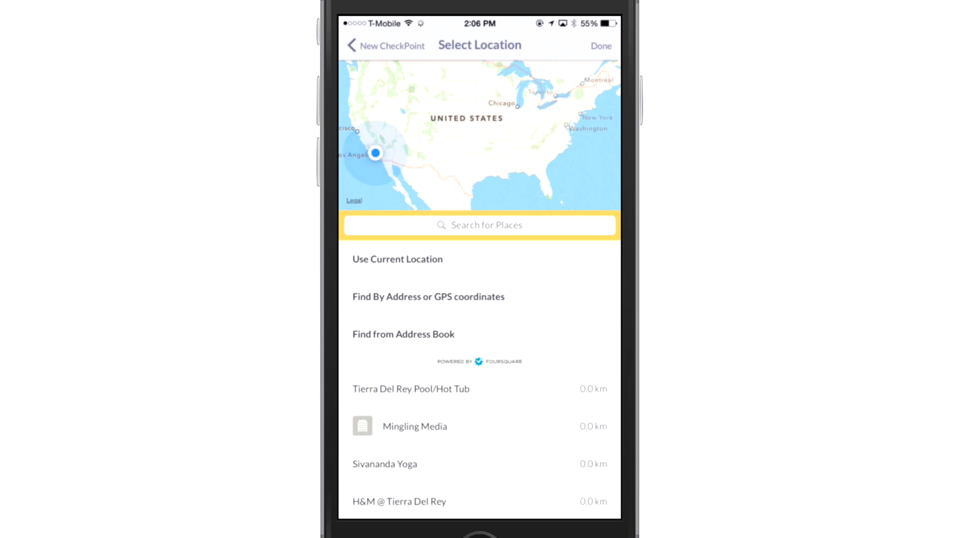
Attach the nearest Trader Joe's (4.0 km) with a 0.1 mi alert area and save the checkpoint
{"action": "type", "text": "T"}
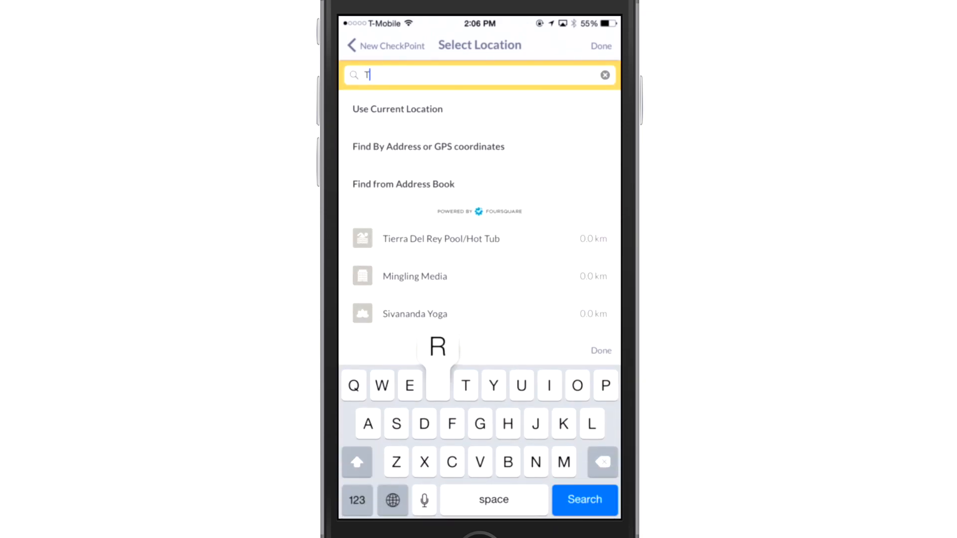
{"action": "type", "text": "rader"}
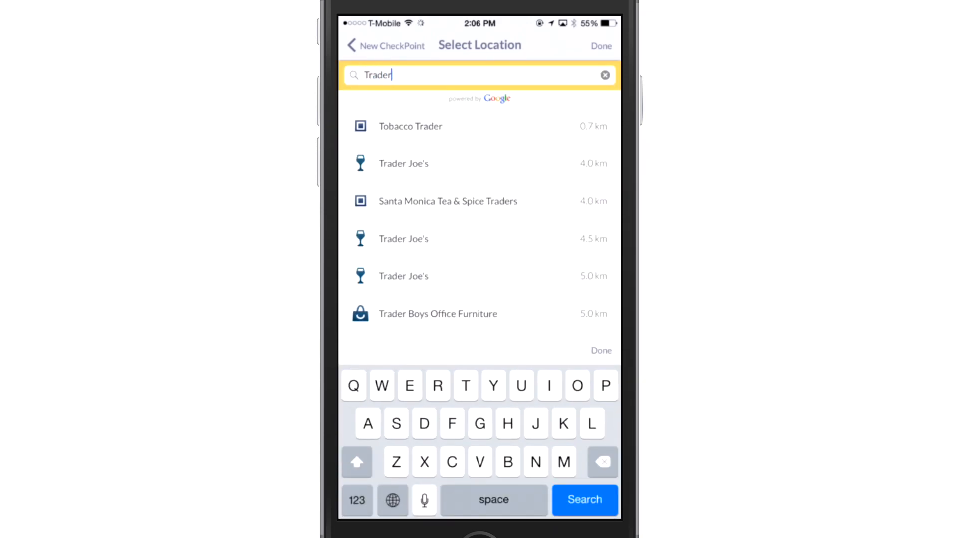
{"action": "type", "text": "joes"}
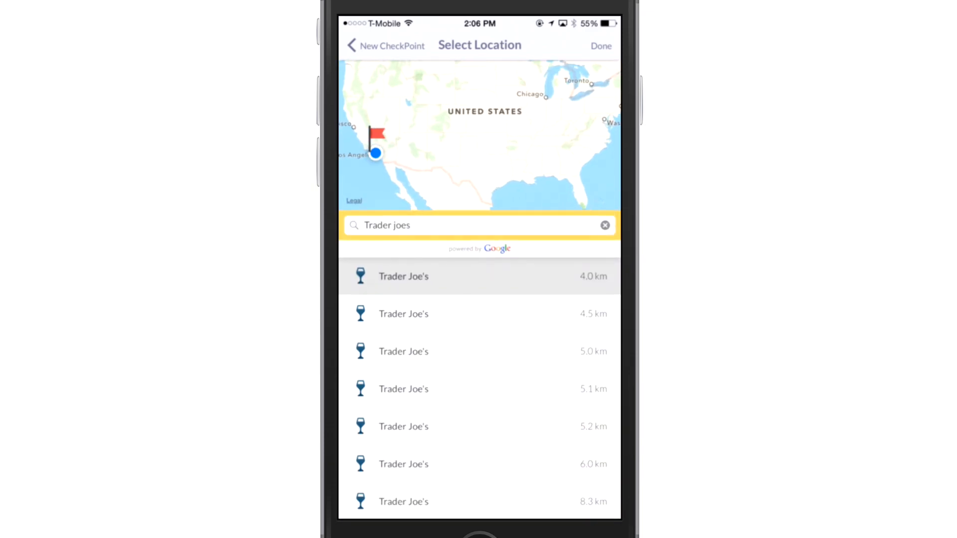
{"action": "left_click", "coordinate": [403, 275]}
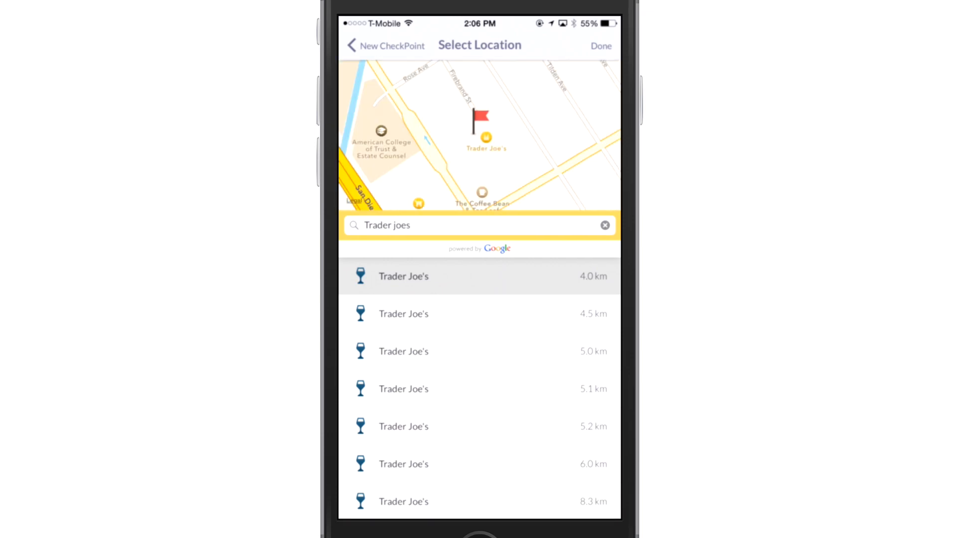
{"action": "left_click", "coordinate": [479, 314]}
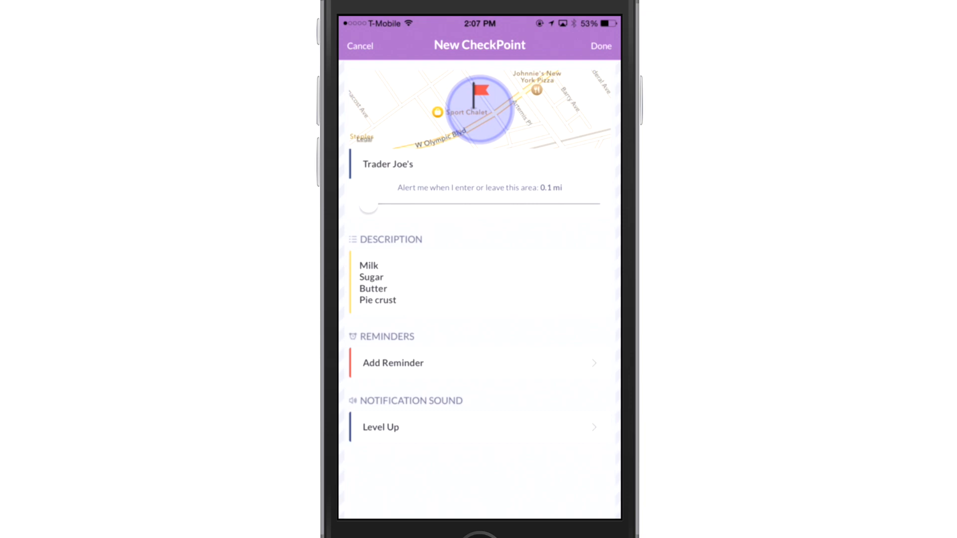
{"action": "left_click", "coordinate": [599, 46]}
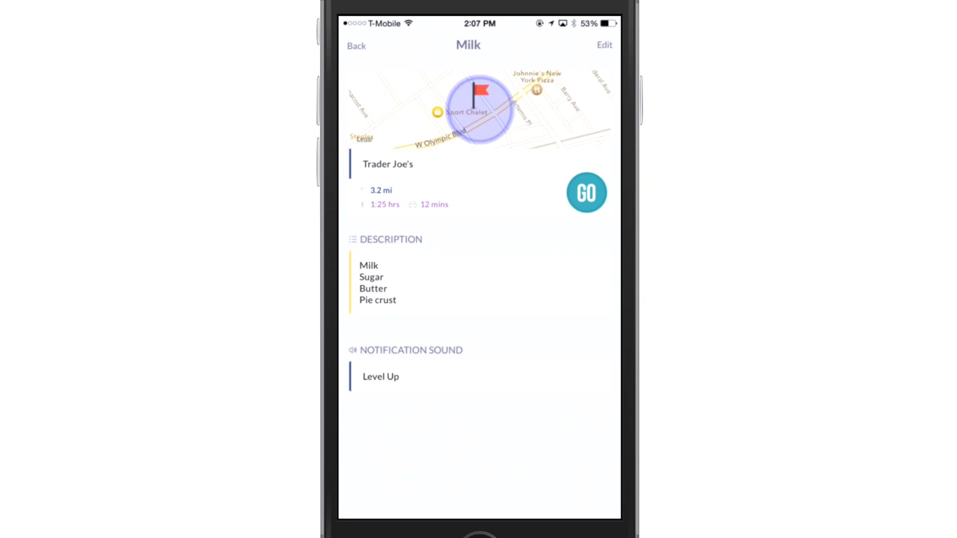
Check the GO navigation options for Trader Joe's, dismiss them, and return to the checkpoint list
{"action": "left_click", "coordinate": [586, 193]}
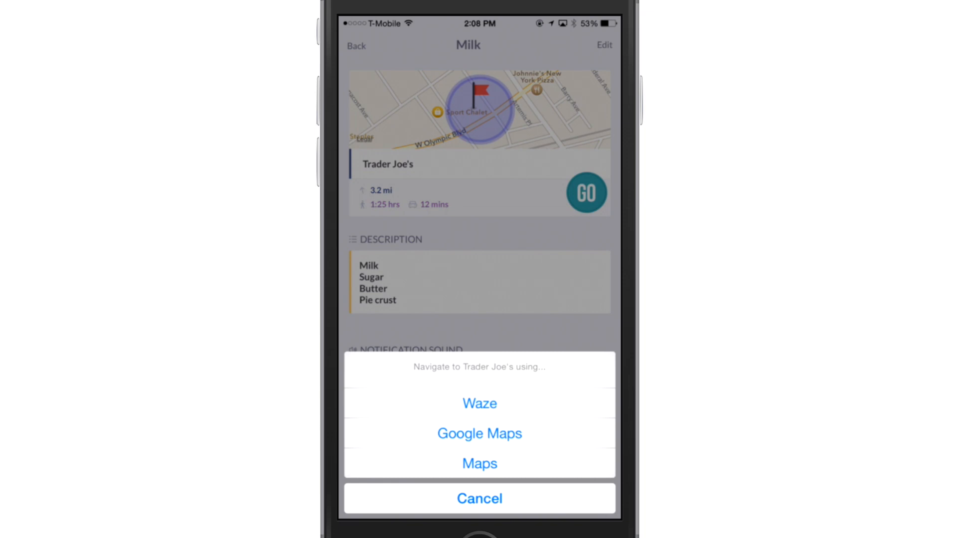
{"action": "left_click", "coordinate": [479, 497]}
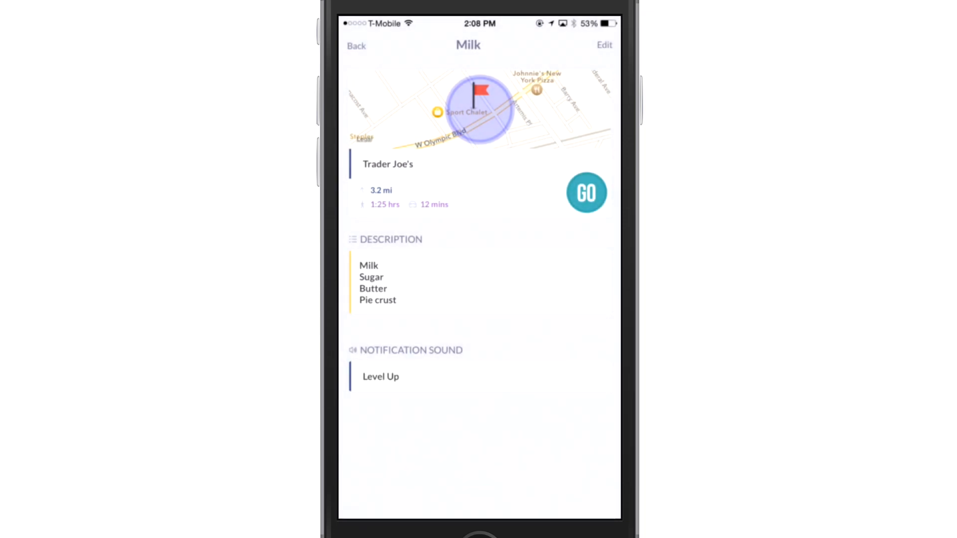
{"action": "left_click", "coordinate": [356, 45]}
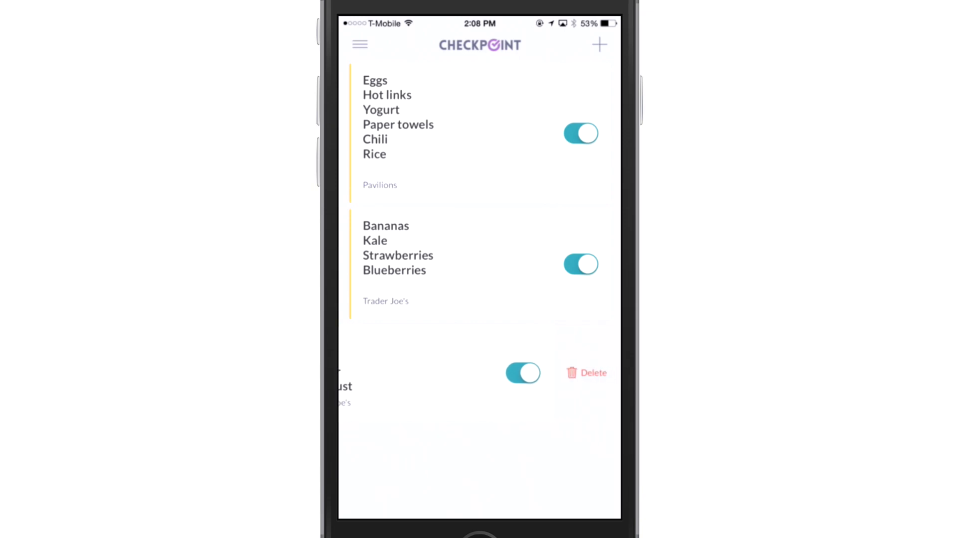
Delete the Milk, Sugar, Butter, Pie crust Trader Joe's checkpoint
{"action": "left_click", "coordinate": [590, 373]}
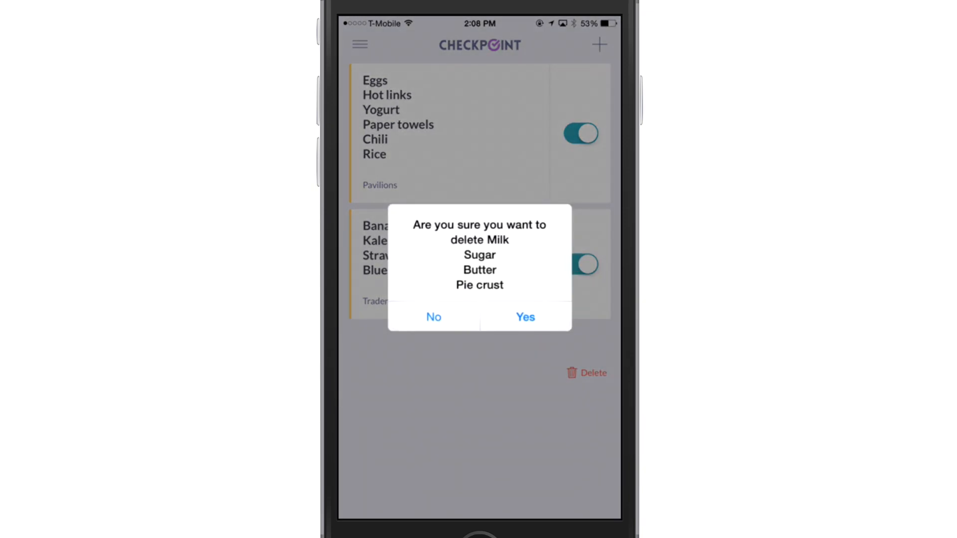